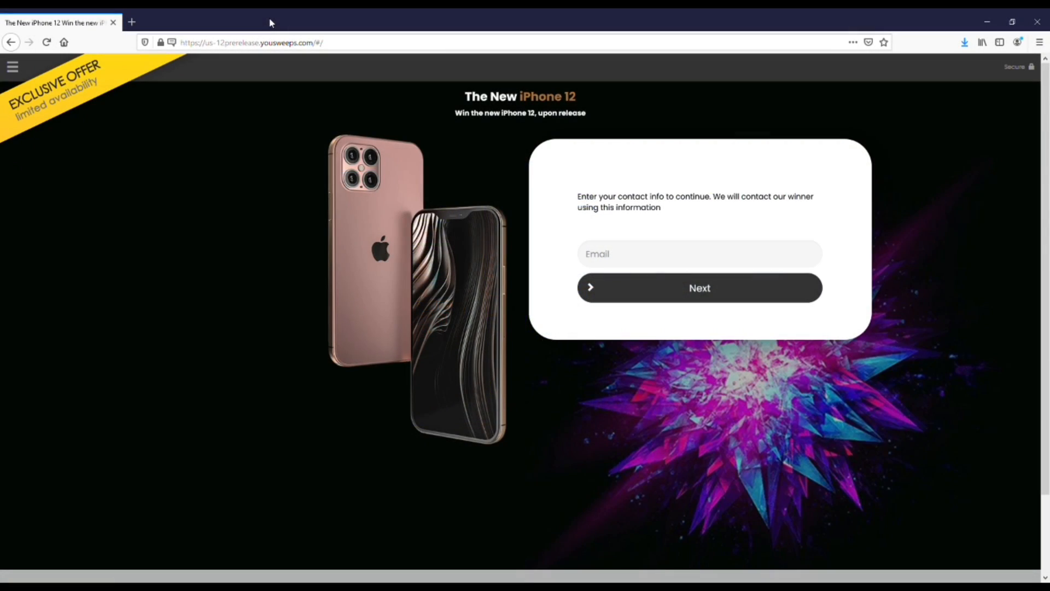
pyautogui.moveTo(353, 21)
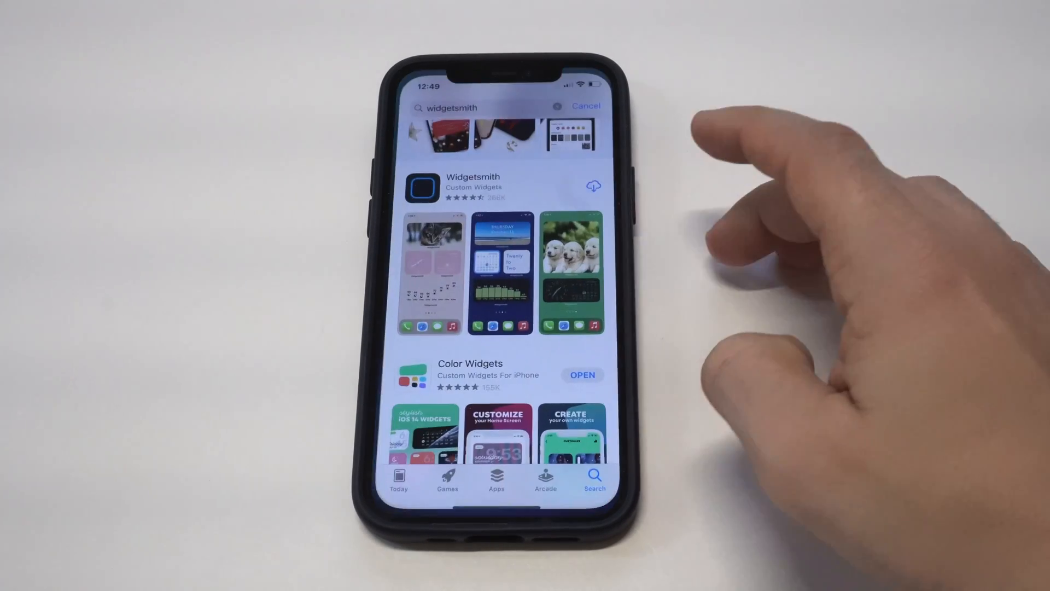
# - Download Widgetsmith from the App Store and return to the home screen
pyautogui.click(593, 186)
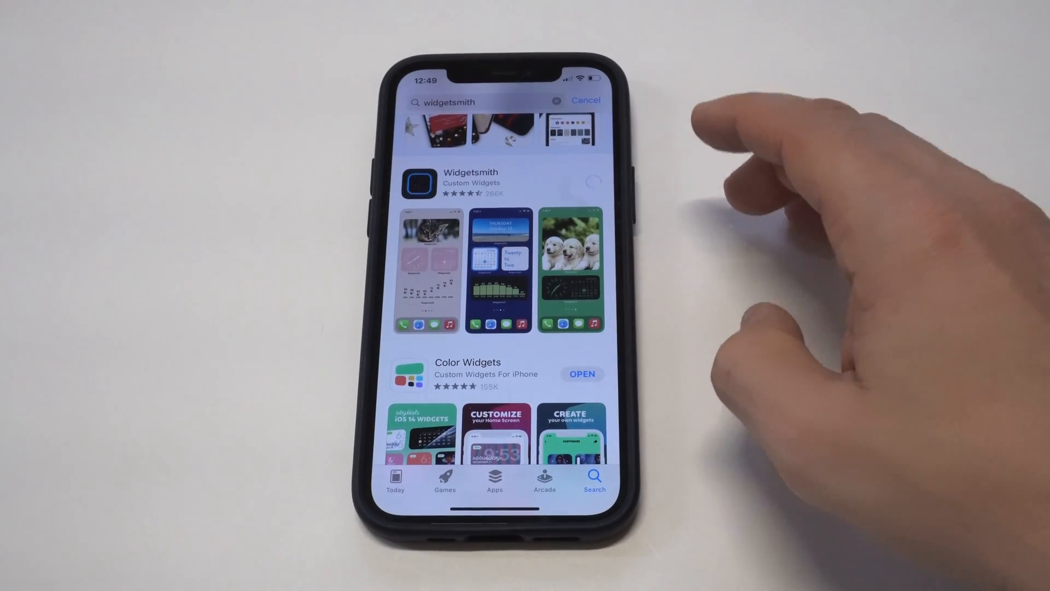
pyautogui.click(591, 182)
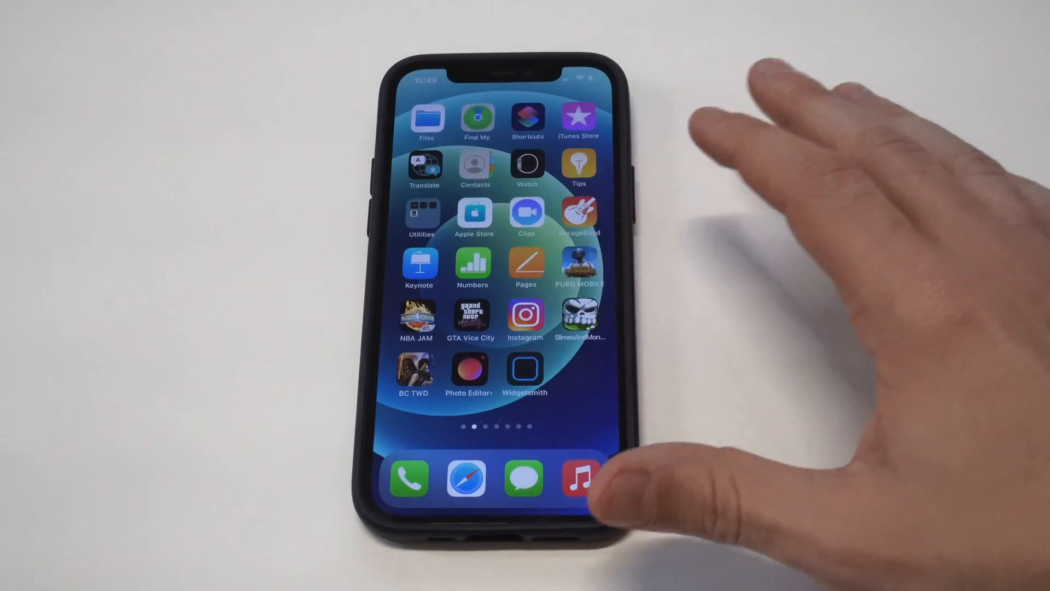
# - In Widgetsmith, set the Medium #1 widget's style to Photos in Album under Custom
pyautogui.click(525, 371)
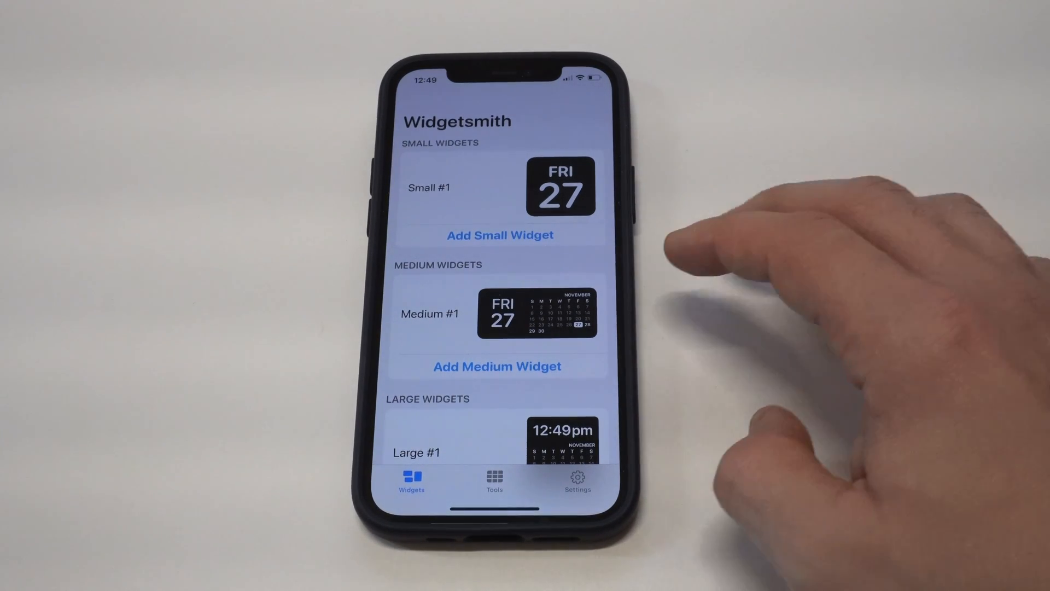
pyautogui.scroll(-3)
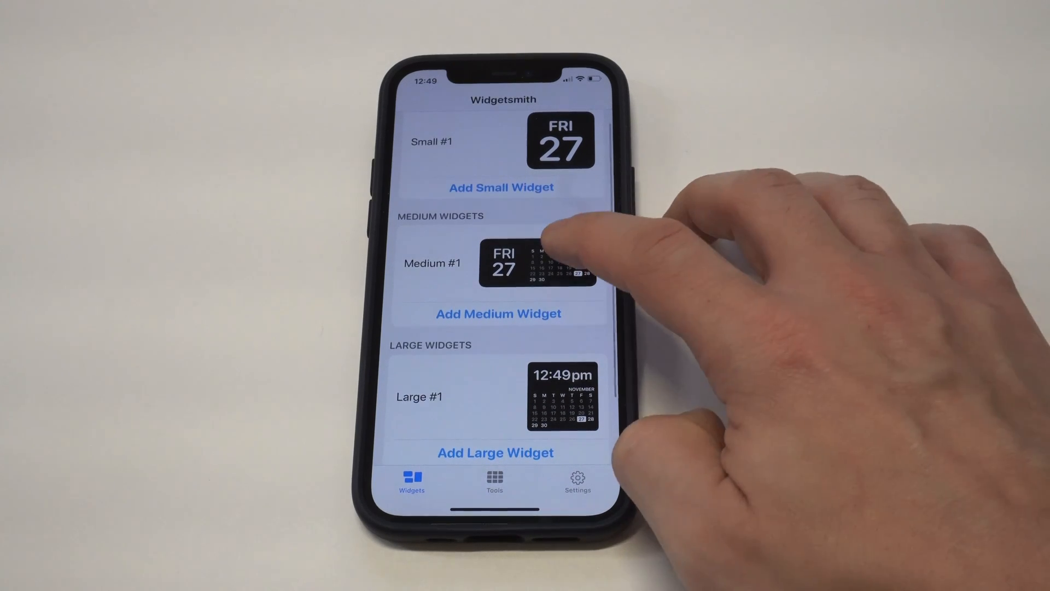
pyautogui.click(536, 263)
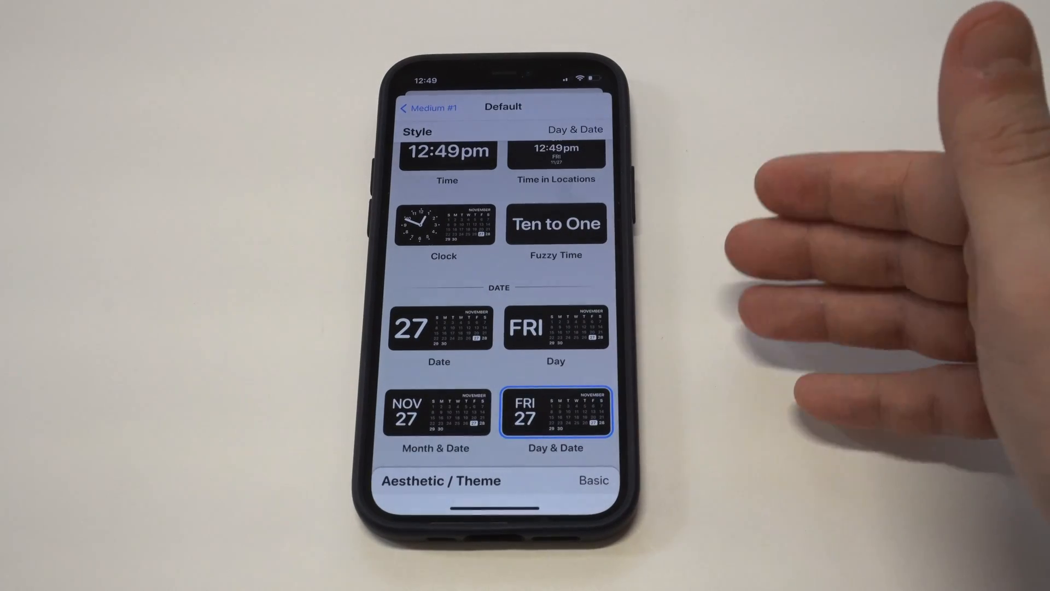
pyautogui.scroll(-3)
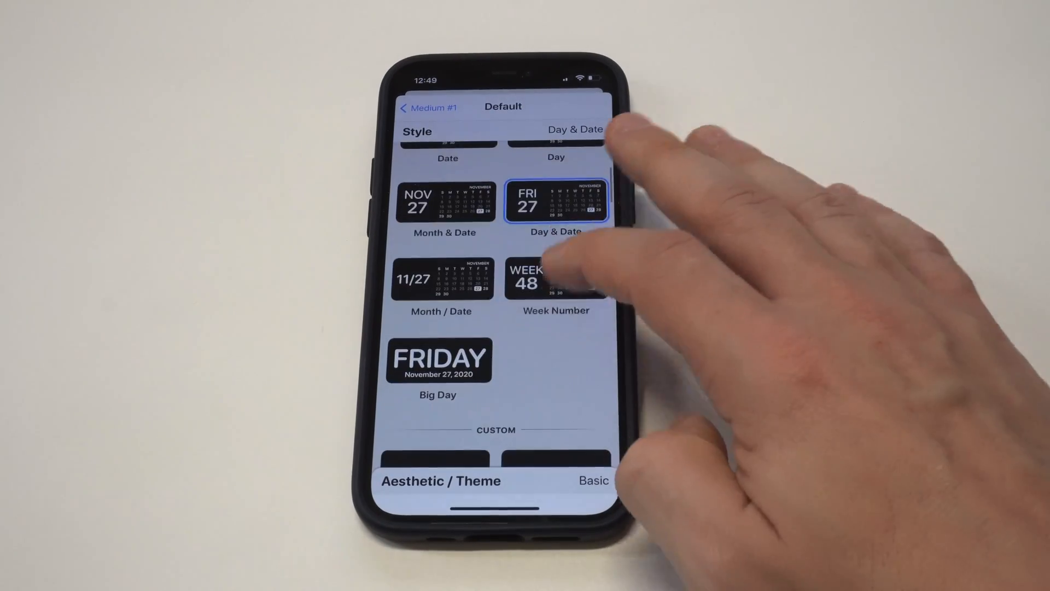
pyautogui.scroll(-3)
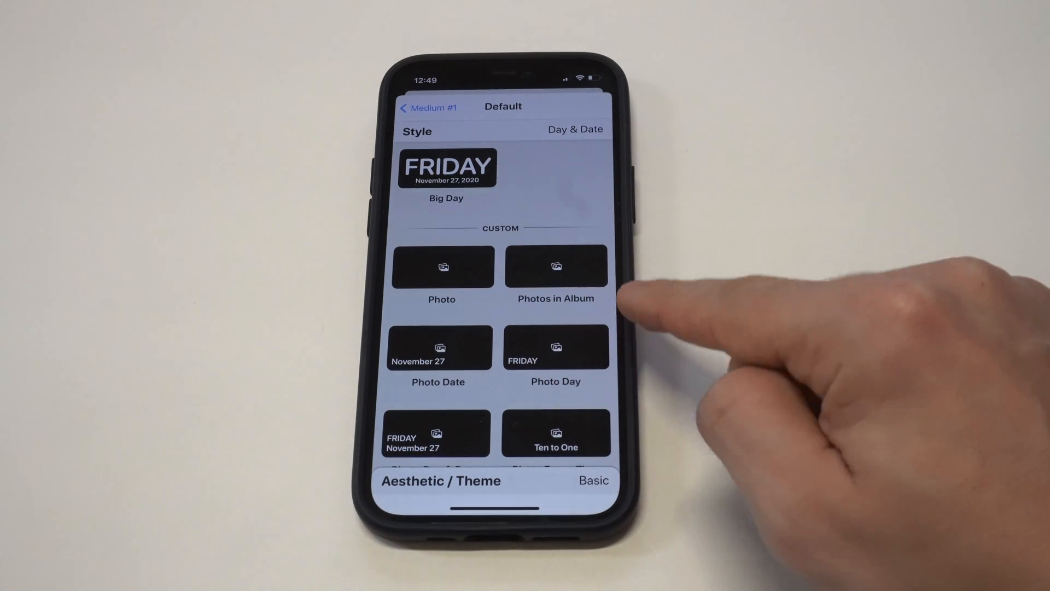
pyautogui.click(554, 265)
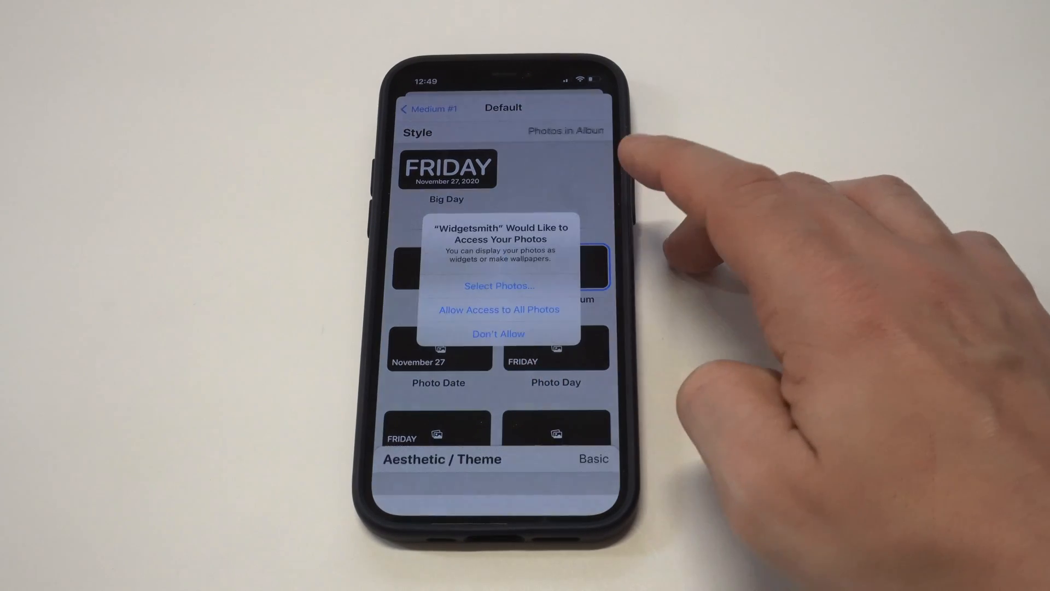
# - Allow access to all photos and select the album the Medium #1 widget displays
pyautogui.click(499, 309)
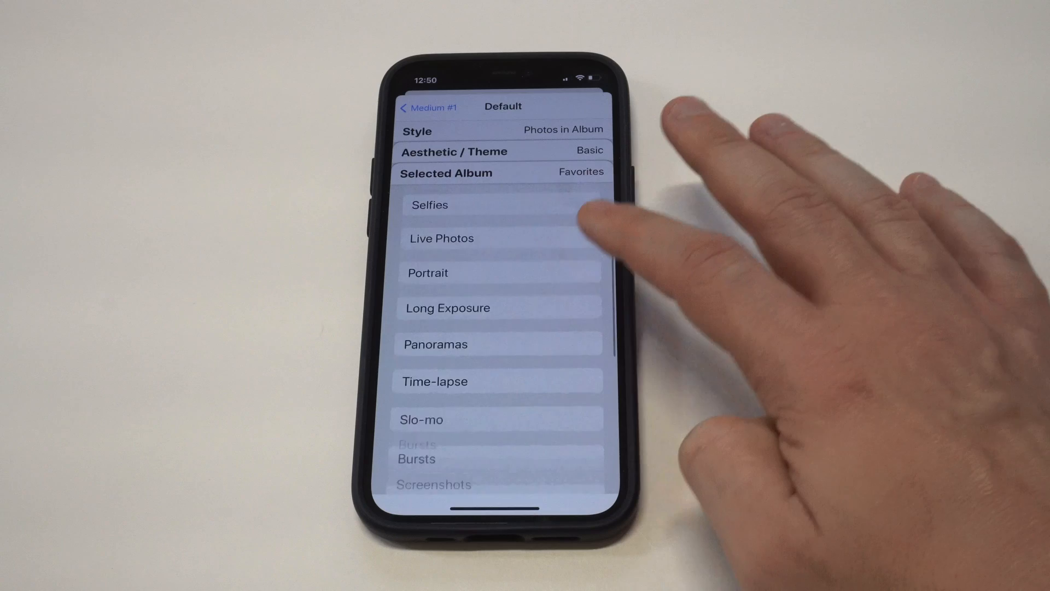
pyautogui.scroll(-3)
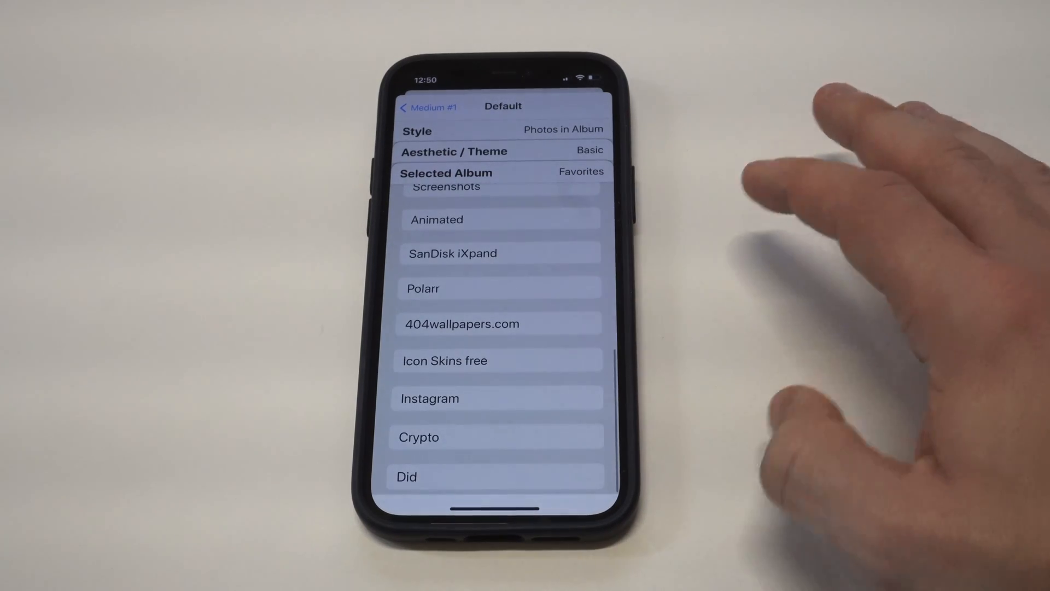
pyautogui.click(496, 436)
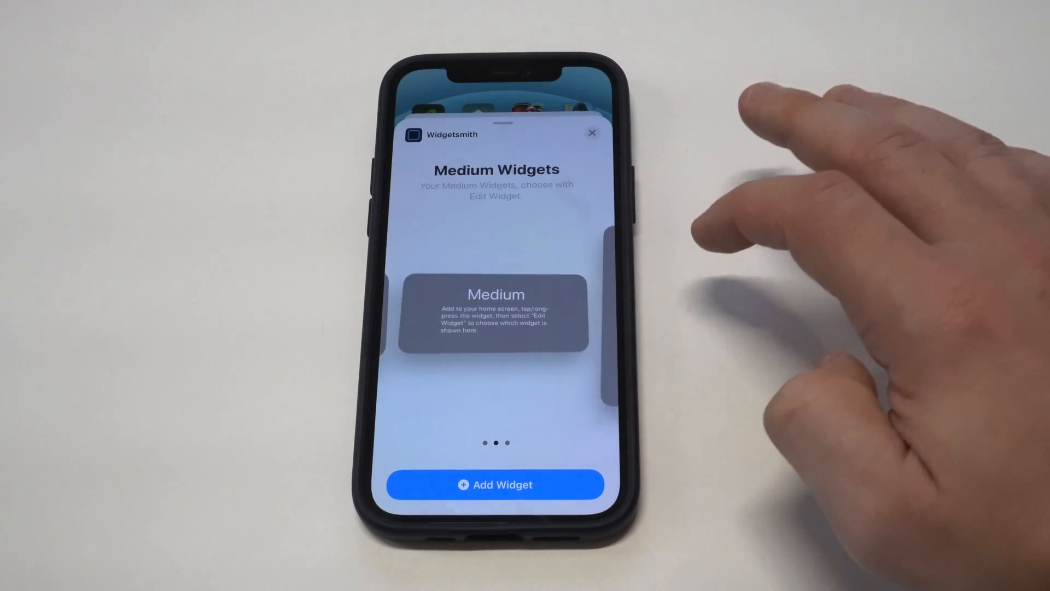
# - Add the medium Widgetsmith widget with the purple circuit-triangle picture and finish editing
pyautogui.click(592, 132)
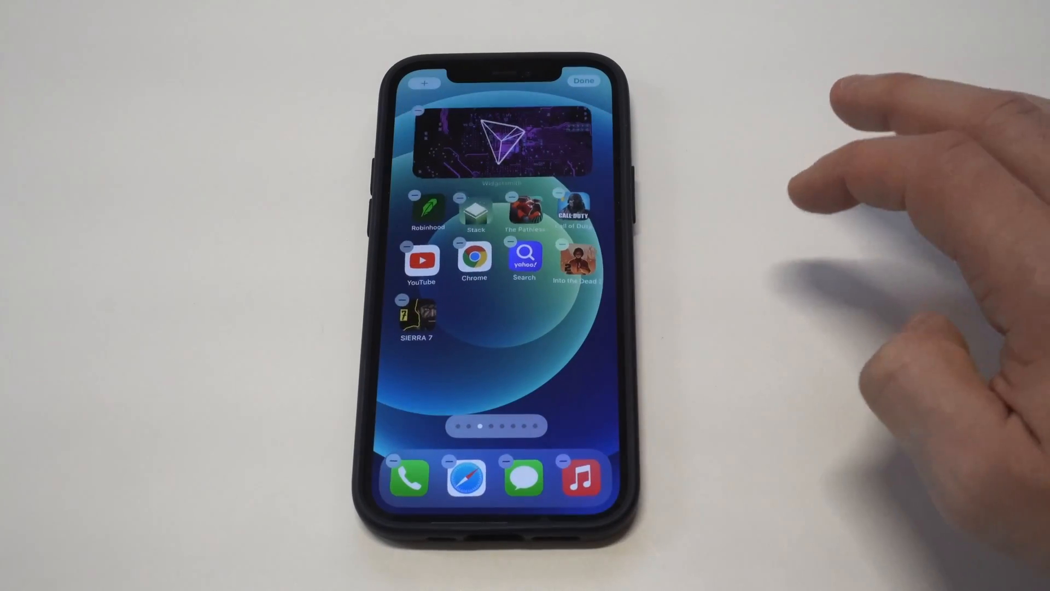
pyautogui.click(583, 79)
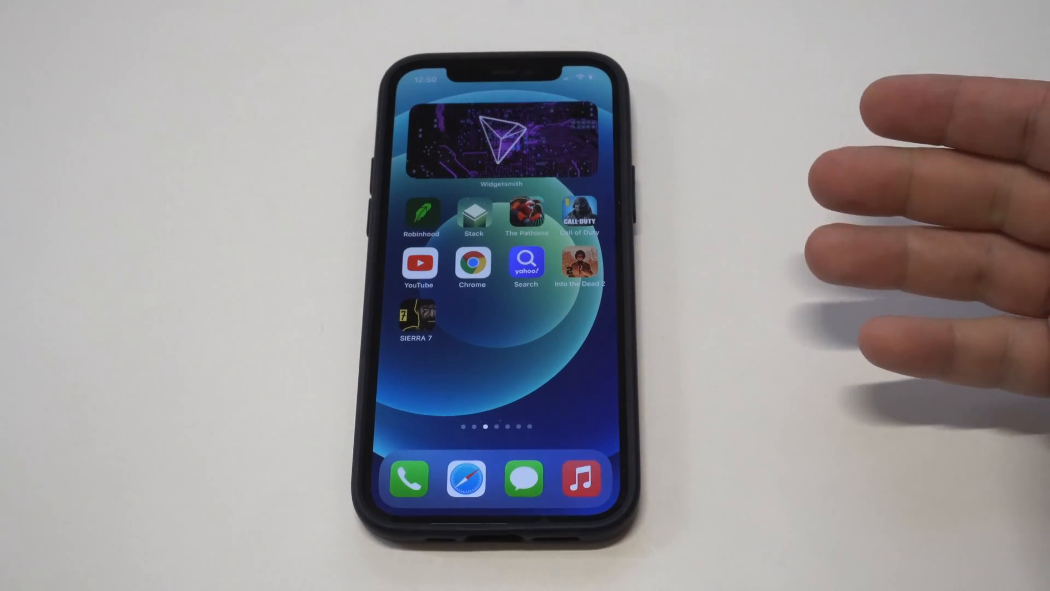
pyautogui.hscroll(-3)
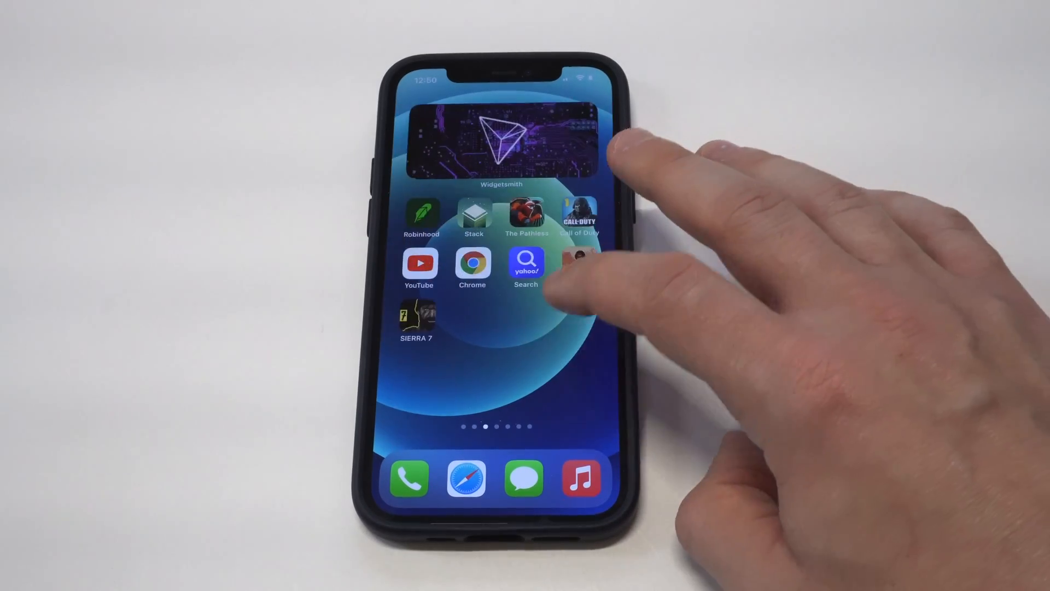
# - Set the Large #1 widget to the Photos in Album style and save the change
pyautogui.click(501, 145)
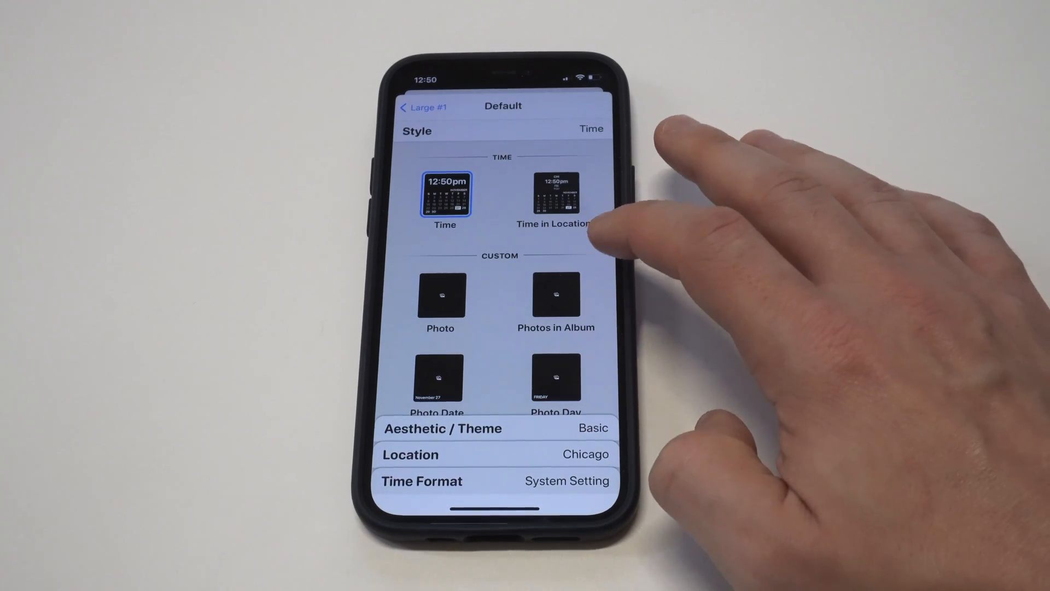
pyautogui.click(555, 296)
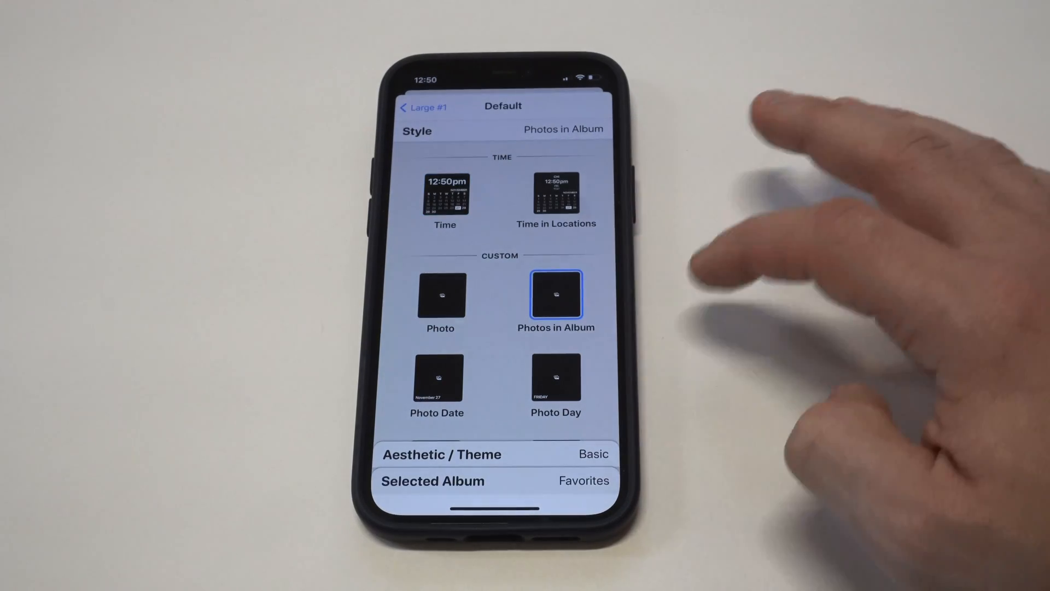
pyautogui.click(490, 480)
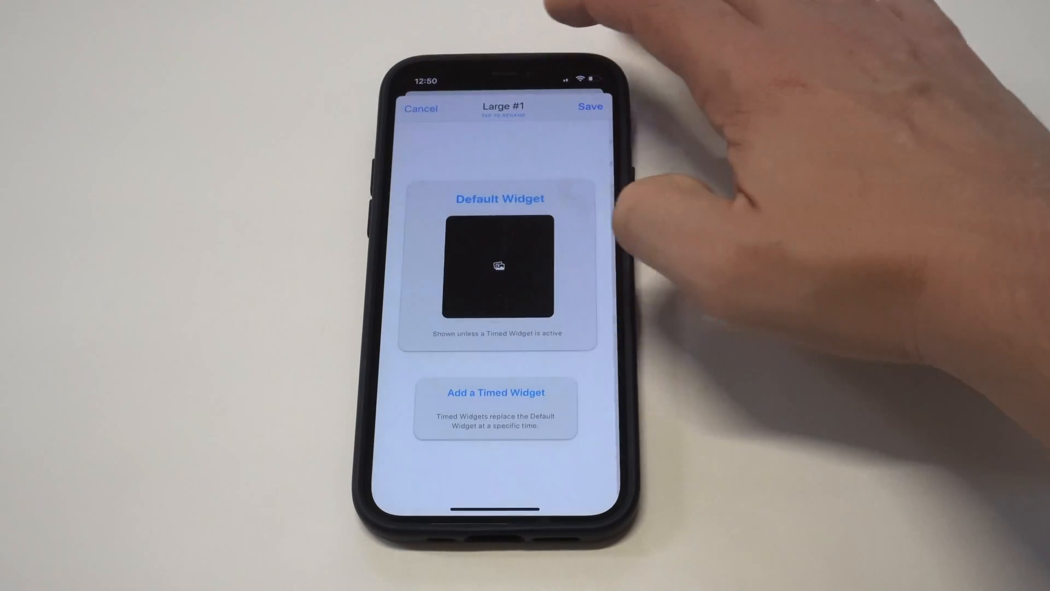
pyautogui.click(420, 109)
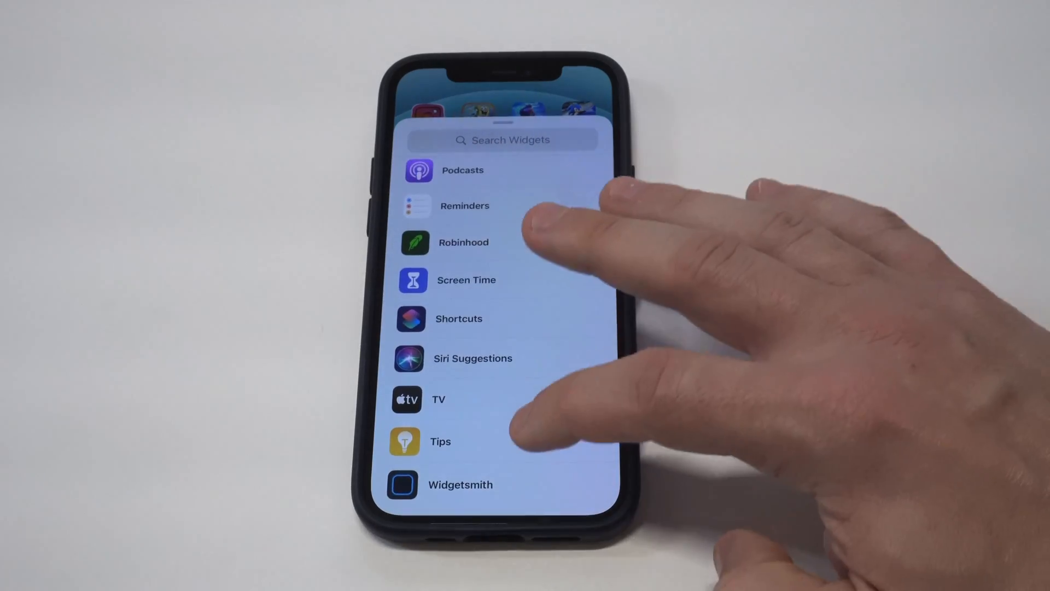
# - From the widget gallery, add the large Widgetsmith widget to the home screen
pyautogui.click(461, 484)
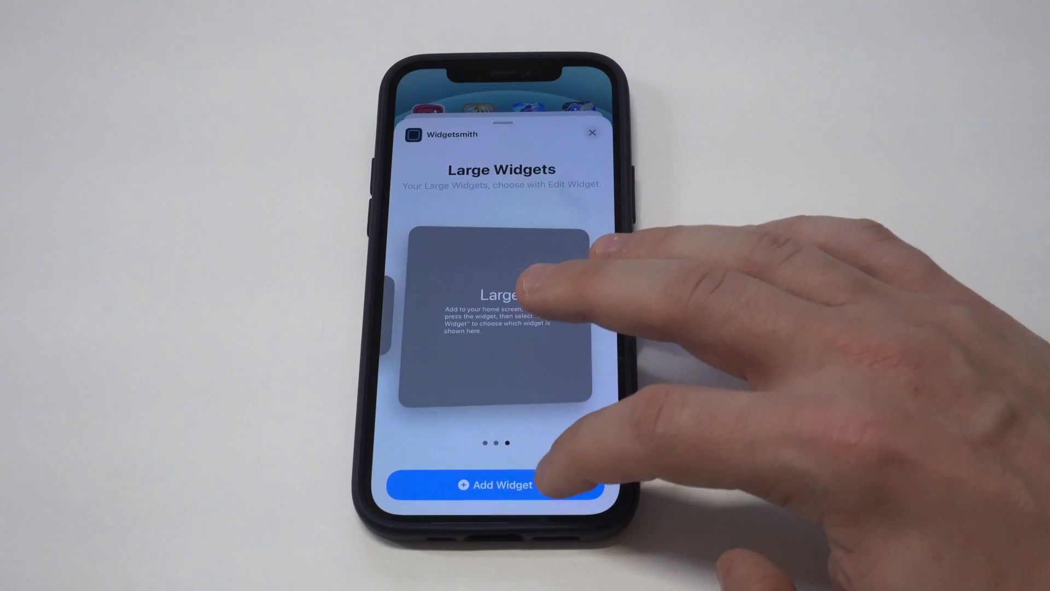
pyautogui.click(499, 484)
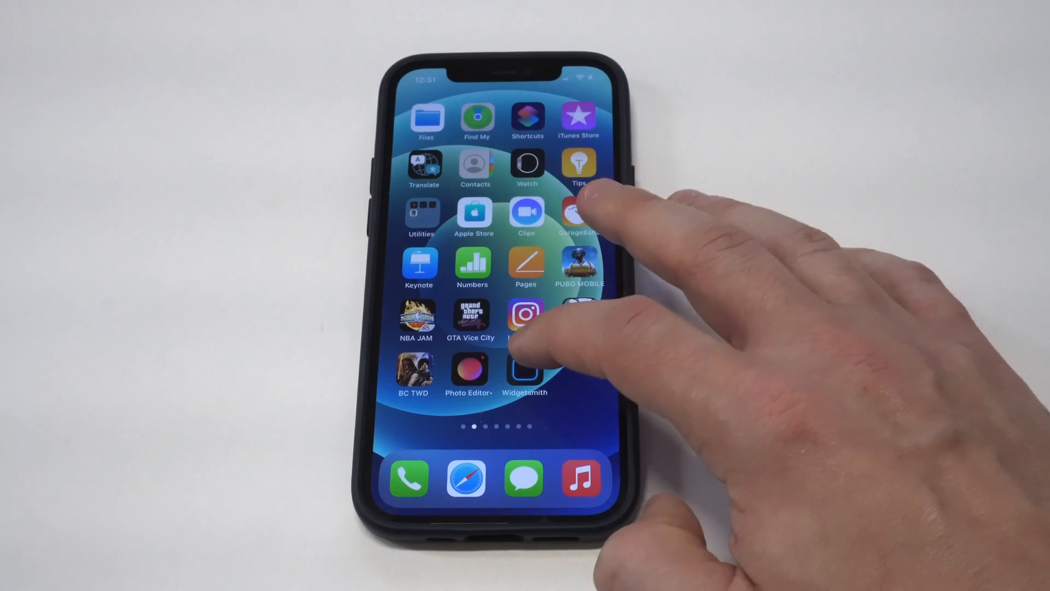
# - Set the Small #1 widget to the Photo style and choose the neon grid landscape picture
pyautogui.click(525, 369)
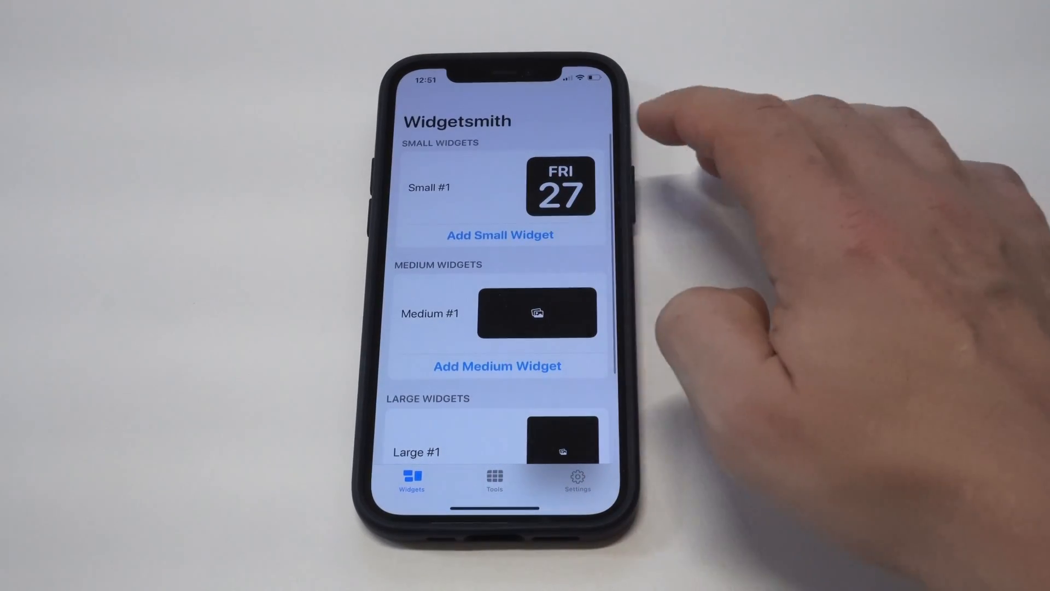
pyautogui.click(560, 186)
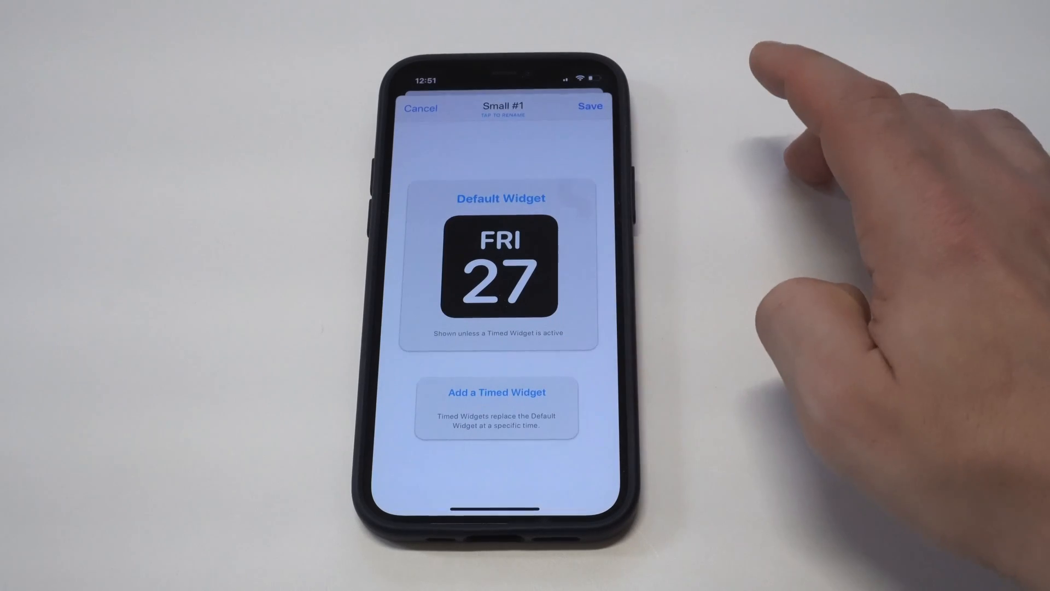
pyautogui.click(500, 268)
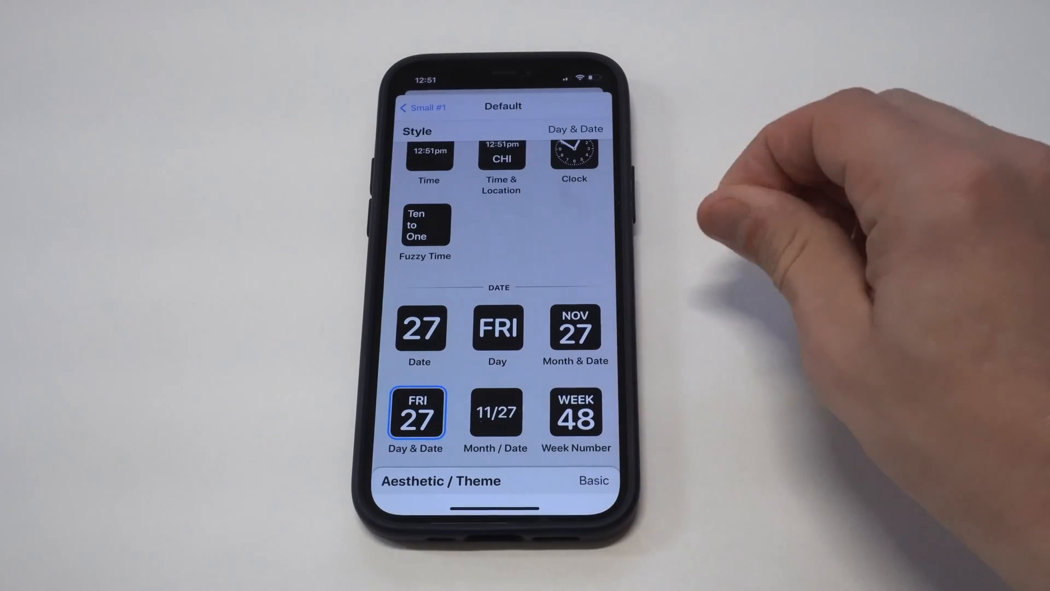
pyautogui.scroll(-3)
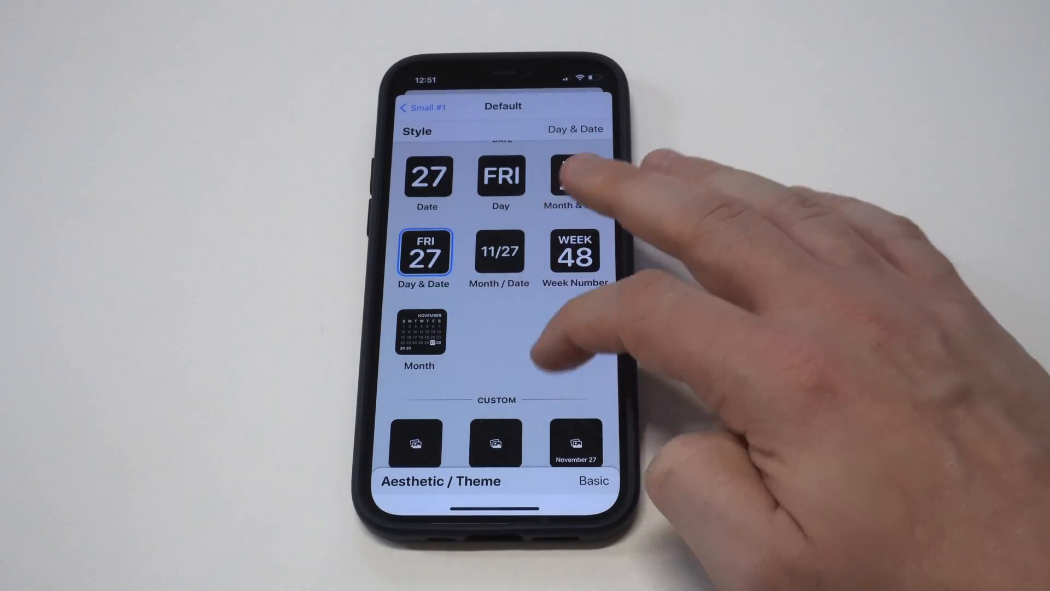
pyautogui.scroll(-3)
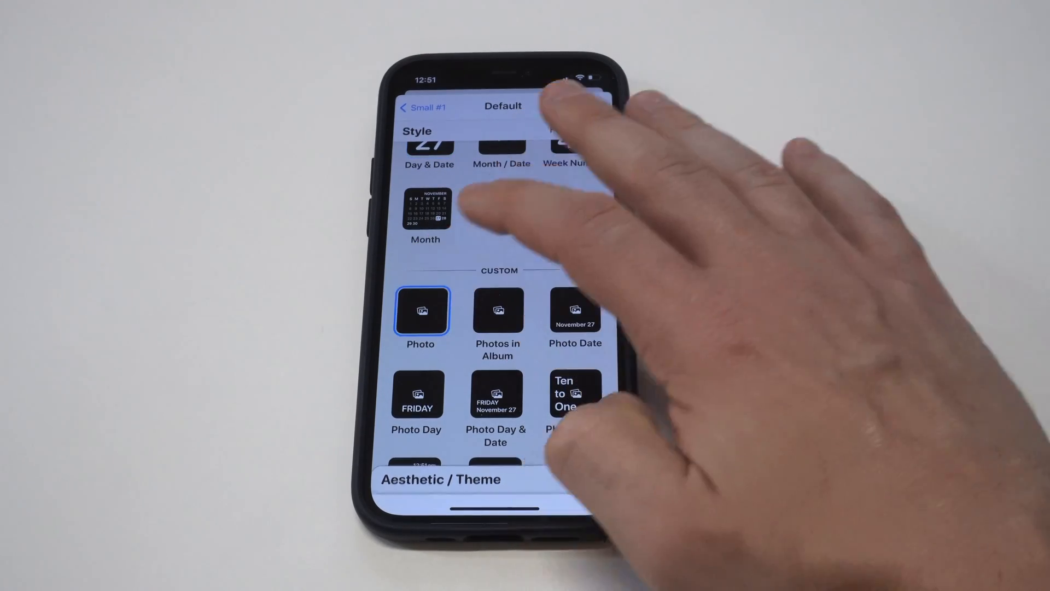
pyautogui.click(420, 309)
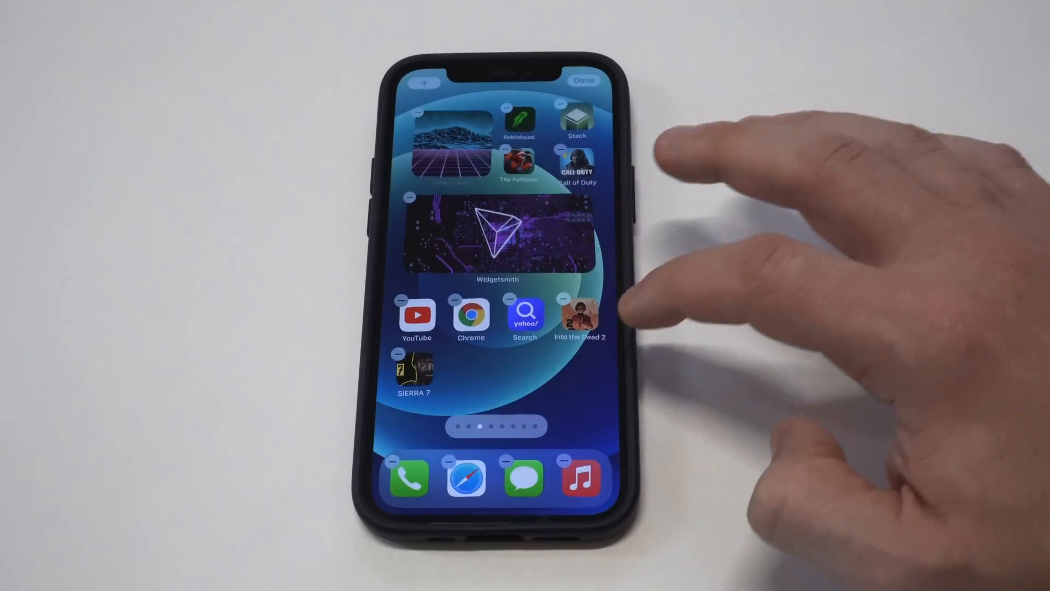
# - Finish editing with the small neon-grid widget placed top-left above the medium widget
pyautogui.click(582, 79)
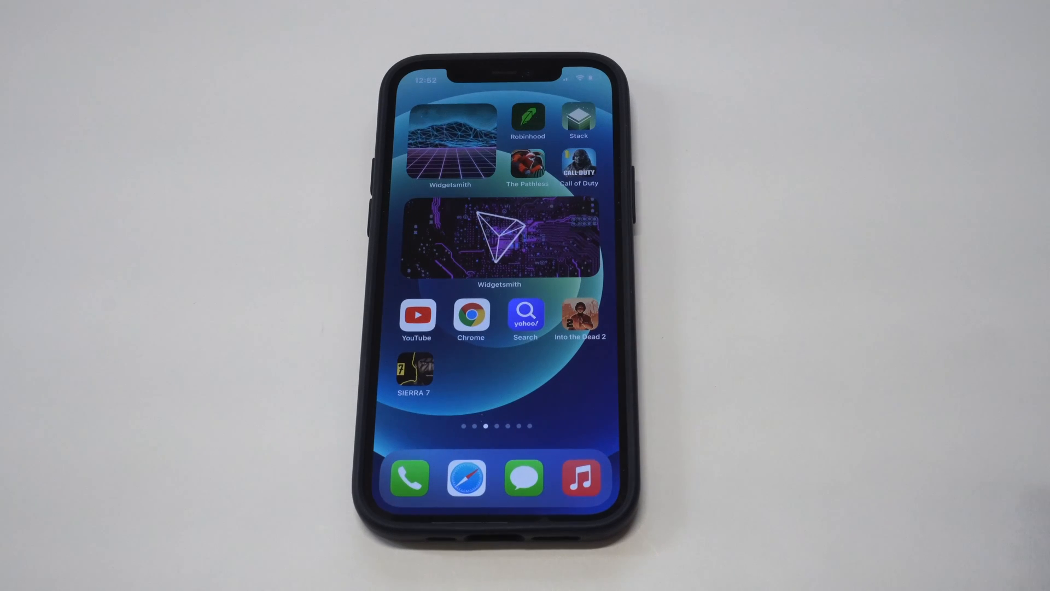